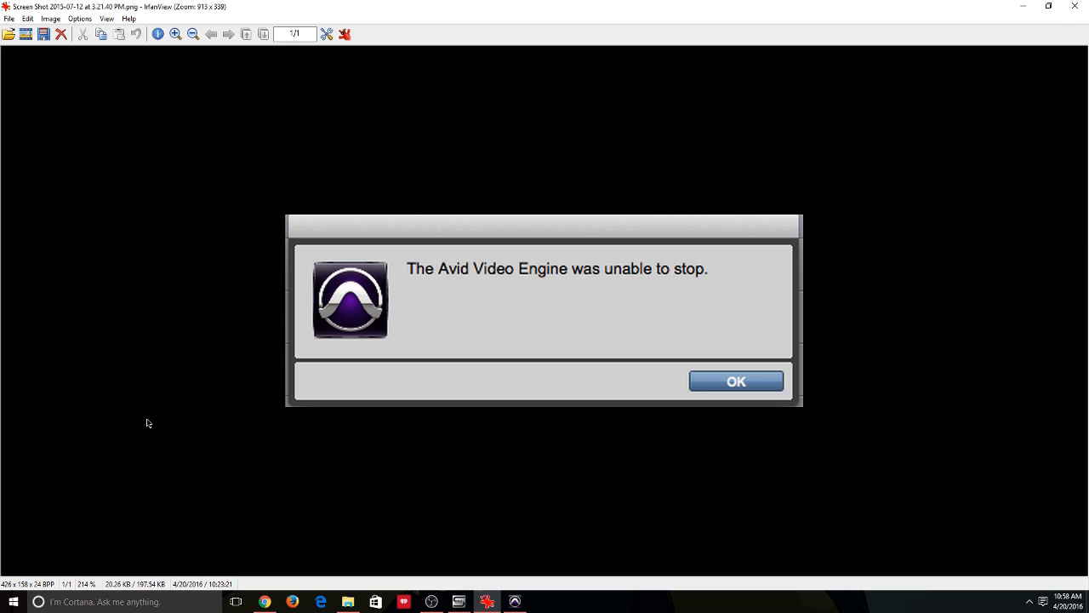
Step: Bring the Pro Tools session window forward from the IrfanView error screenshot
left_click(736, 381)
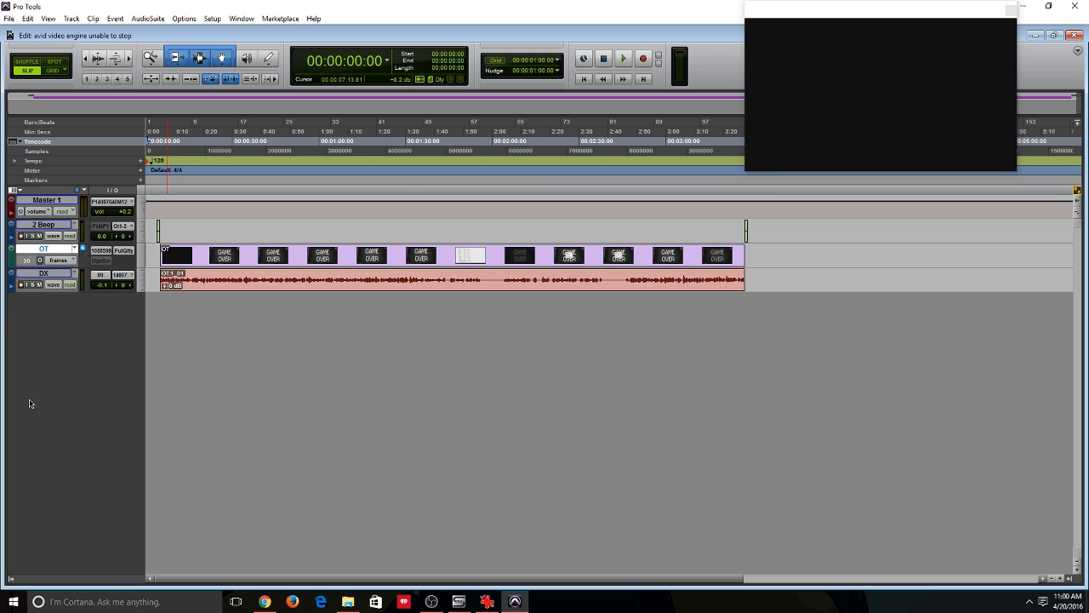
mouse_move(41, 259)
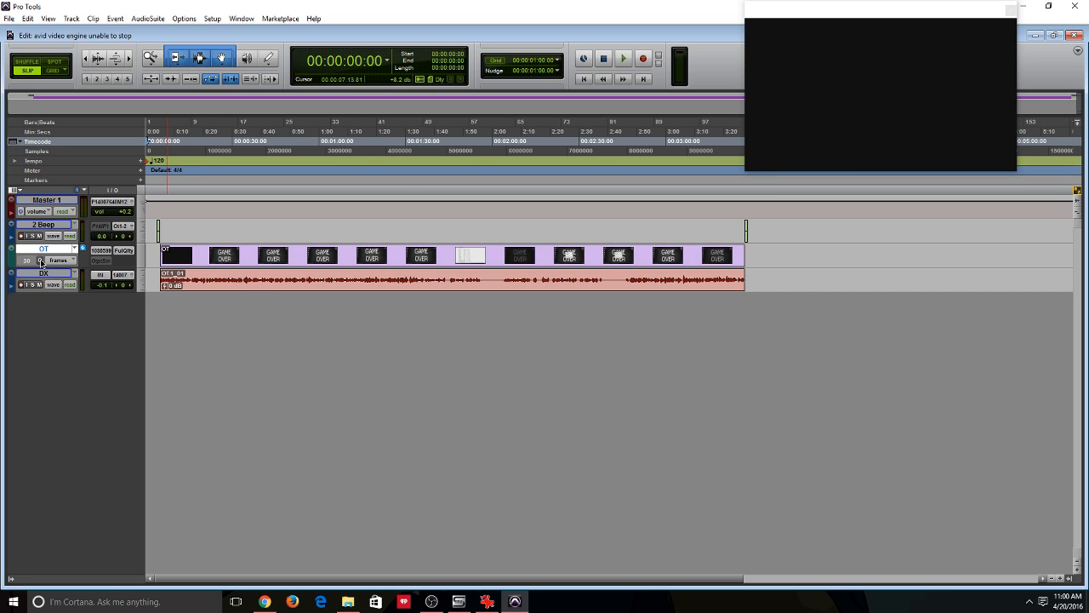
left_click(623, 57)
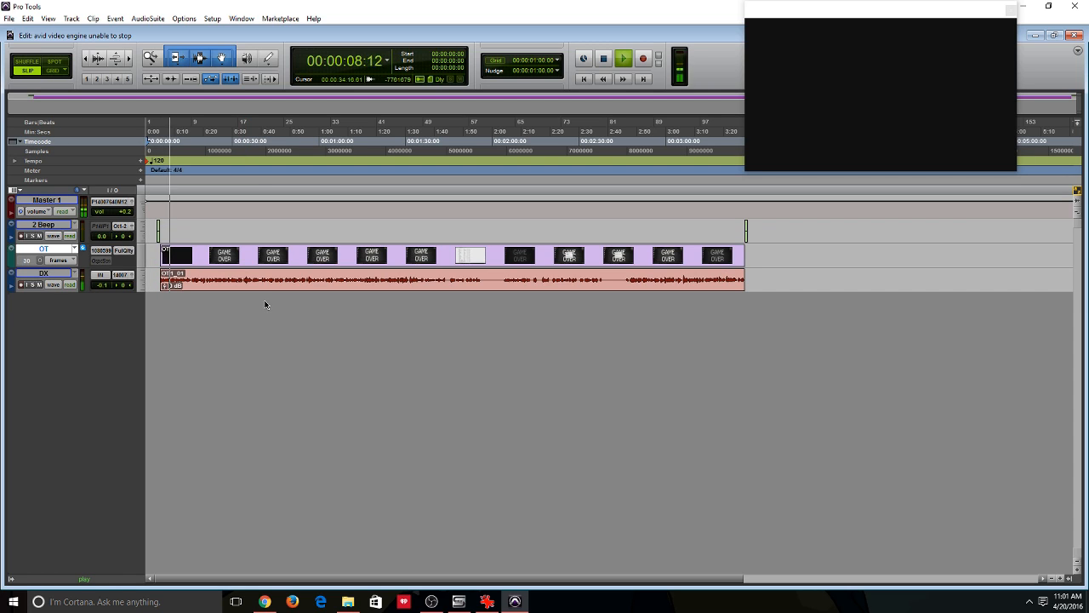
left_click(603, 57)
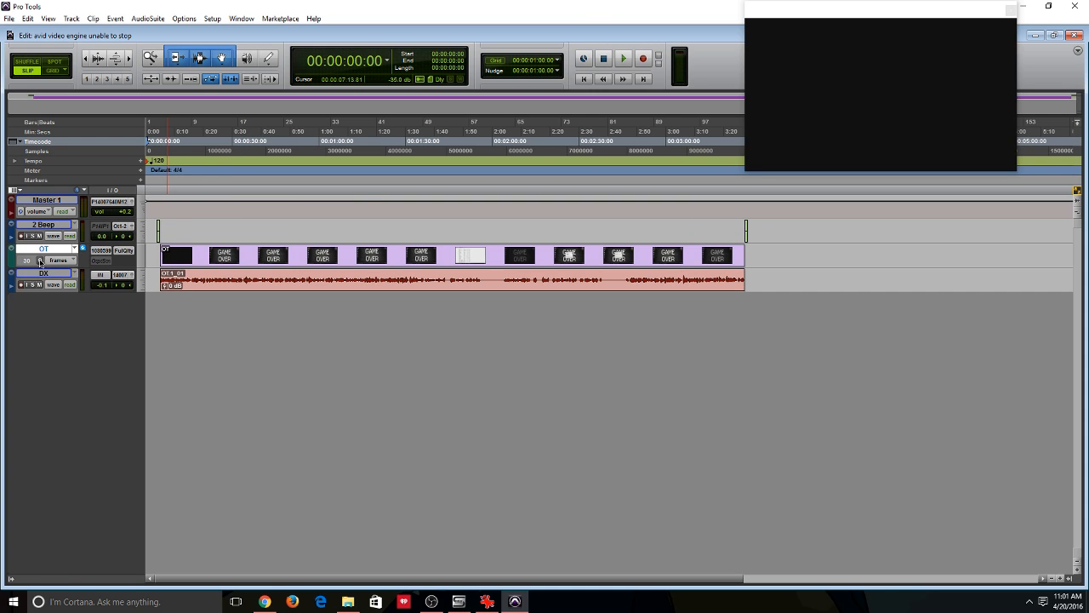
left_click(623, 58)
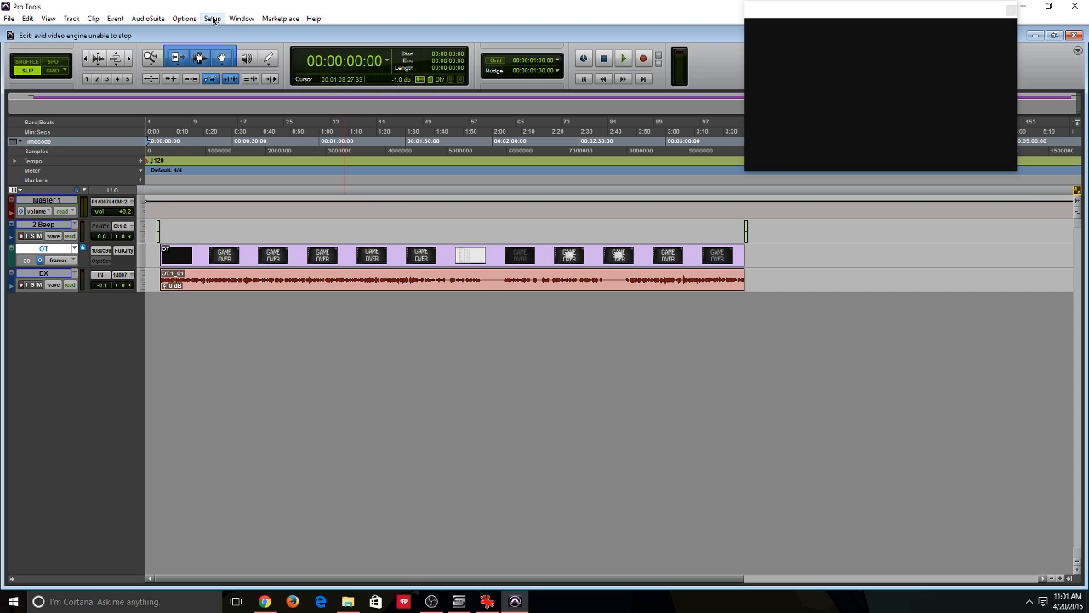
left_click(211, 17)
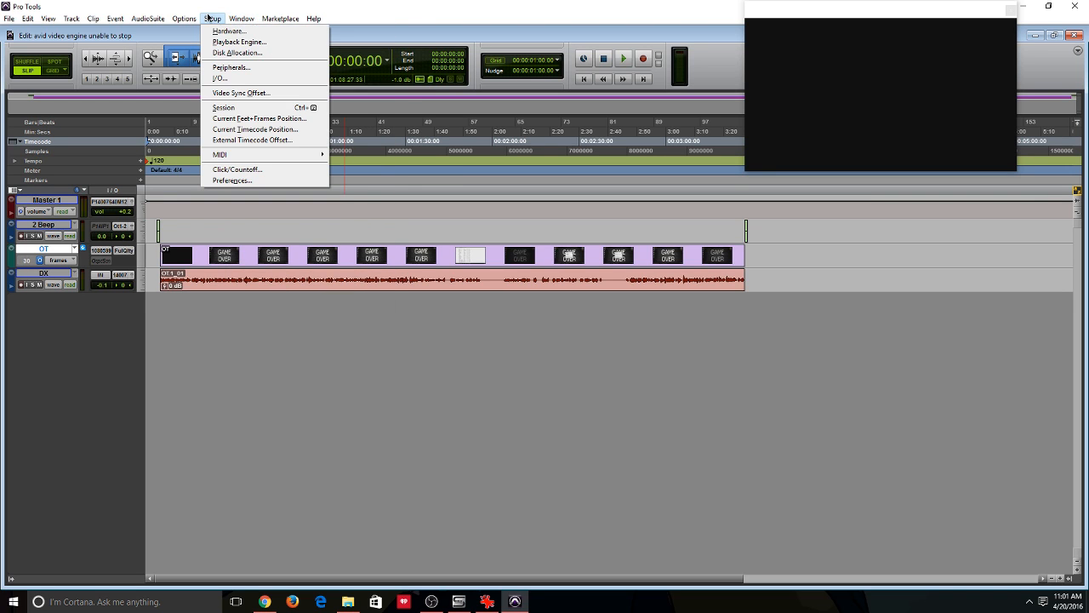
mouse_move(238, 41)
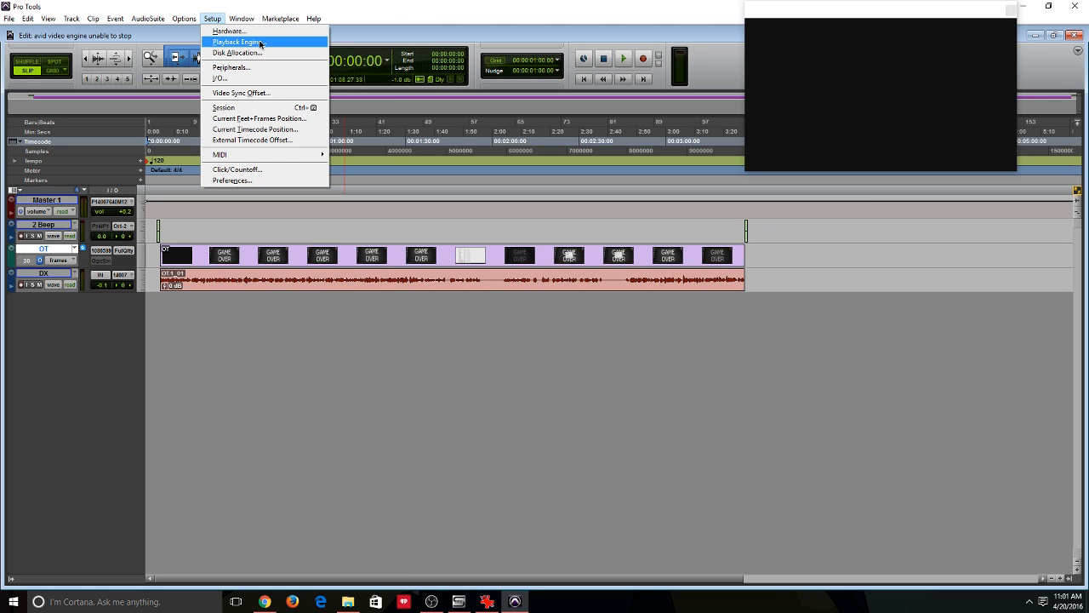
left_click(238, 40)
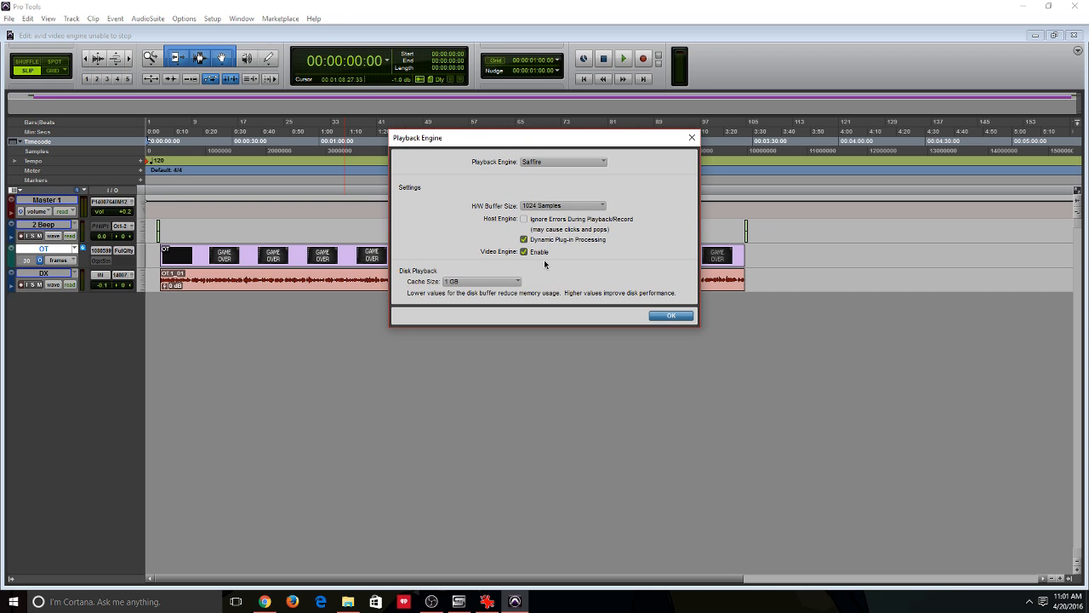
mouse_move(461, 289)
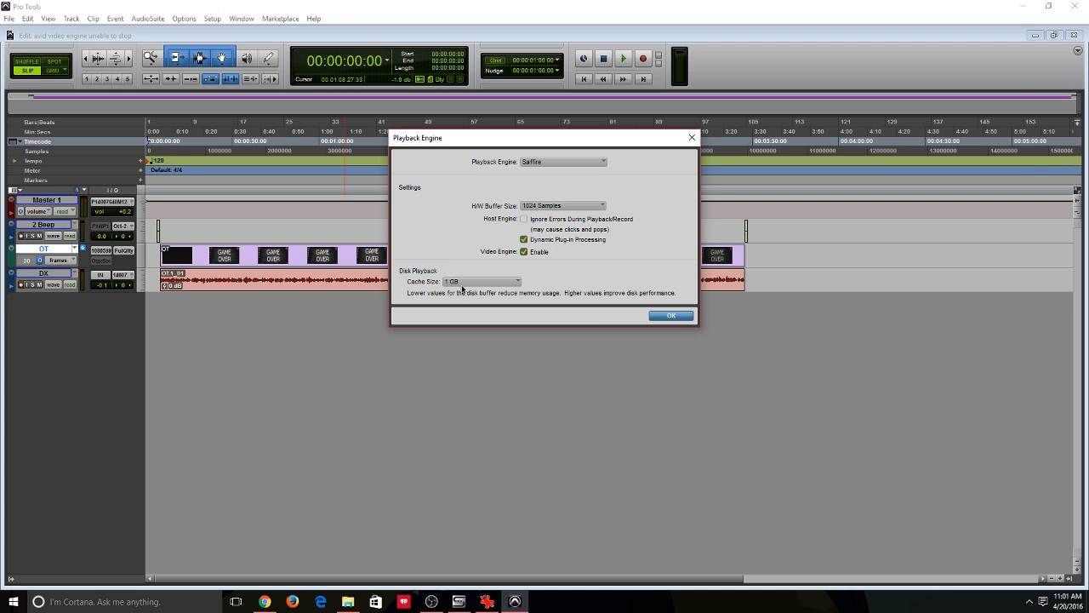
left_click(671, 315)
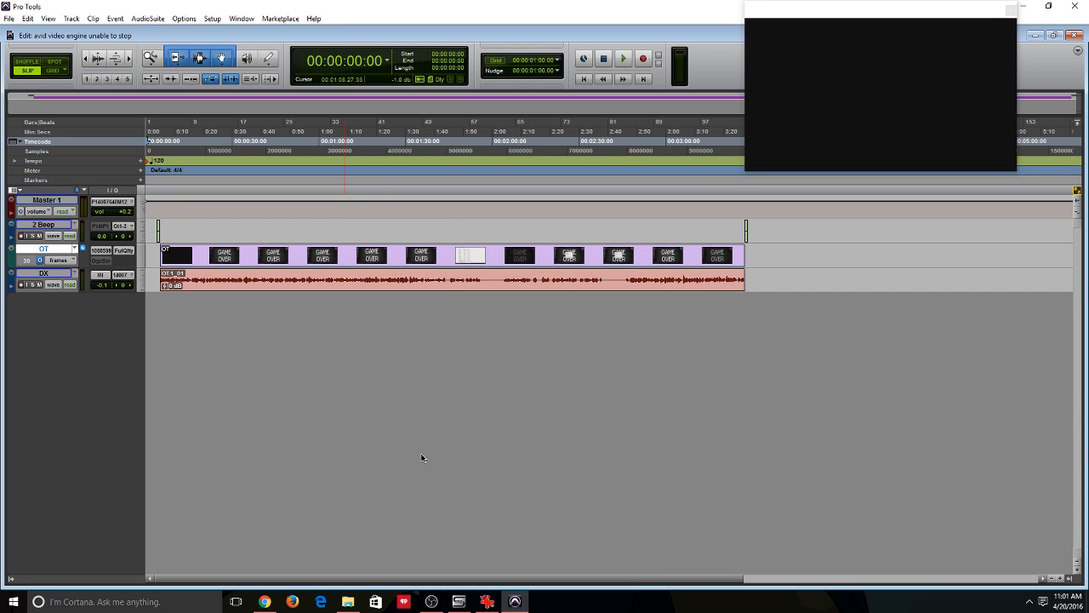